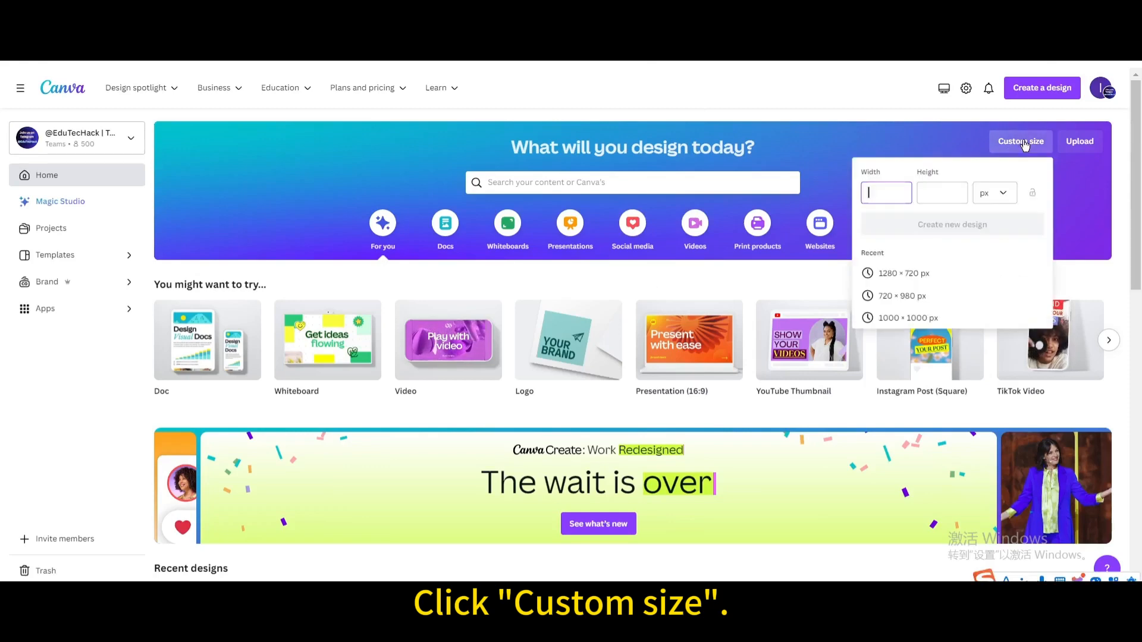
Create a new blank 1280×720 px custom-size design.
left_click(904, 273)
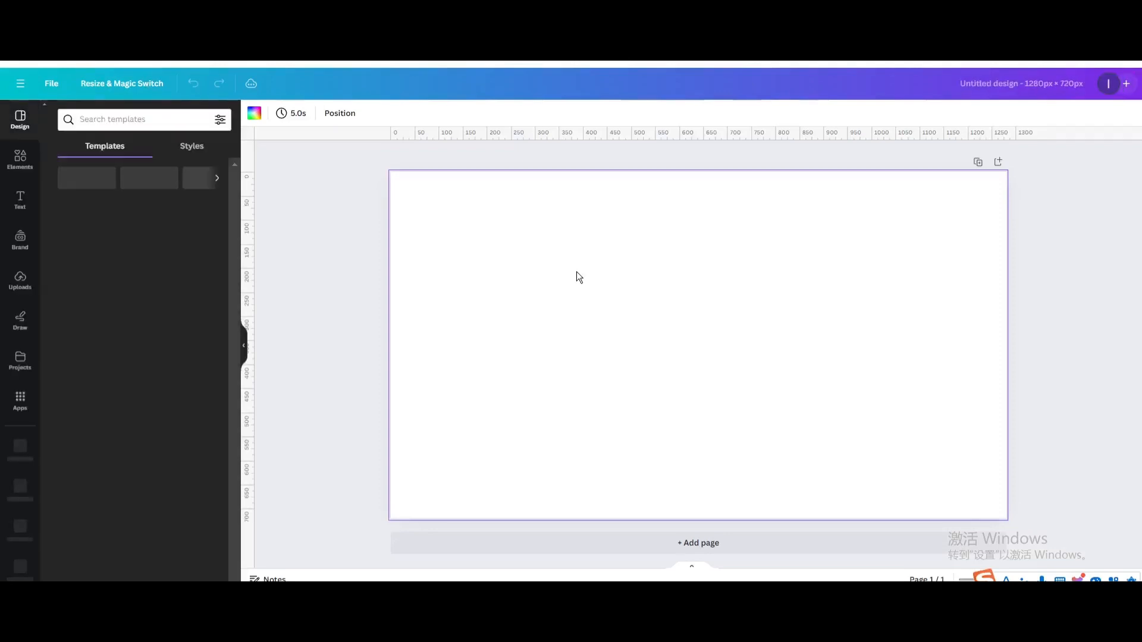
Add a heading reading 'CREATIONS' and set it in the Borsok font.
left_click(19, 198)
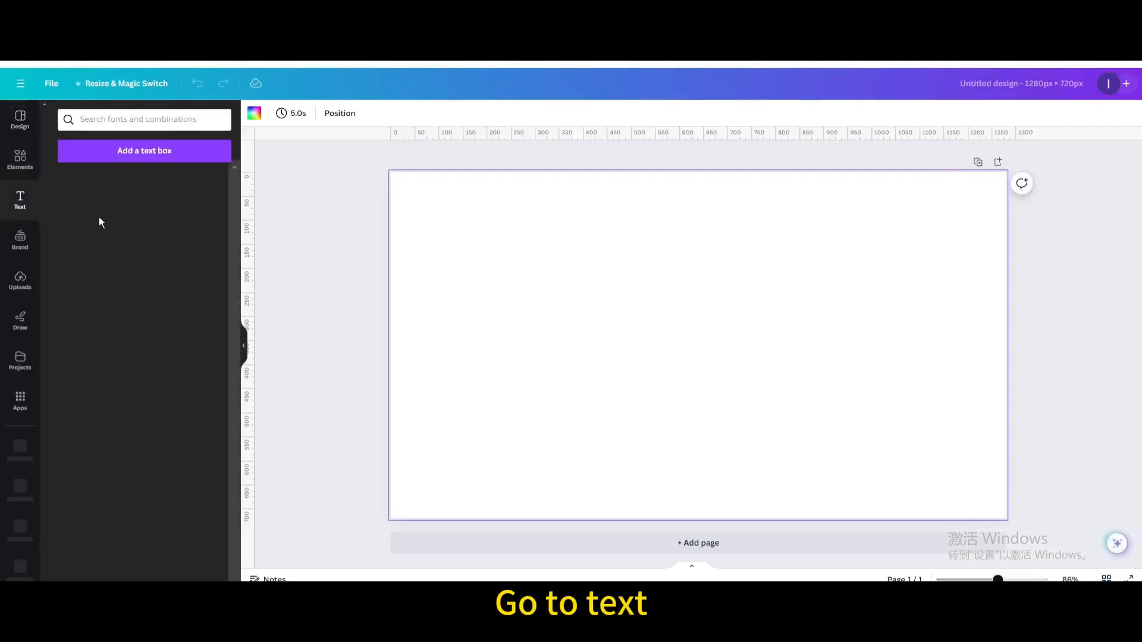
left_click(120, 217)
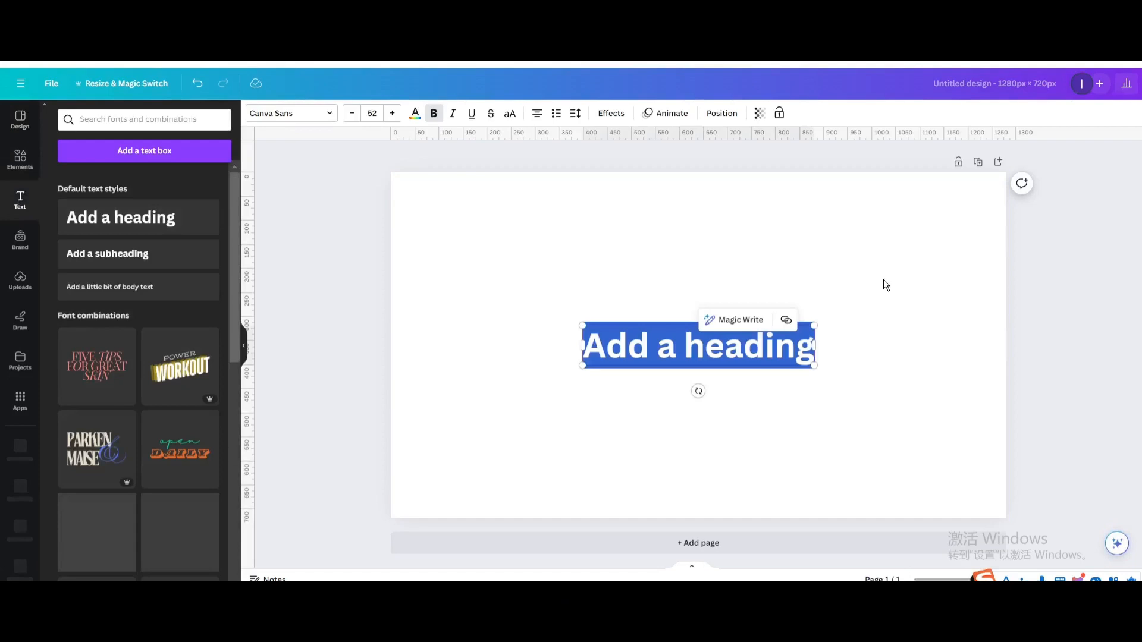
type("CREAT")
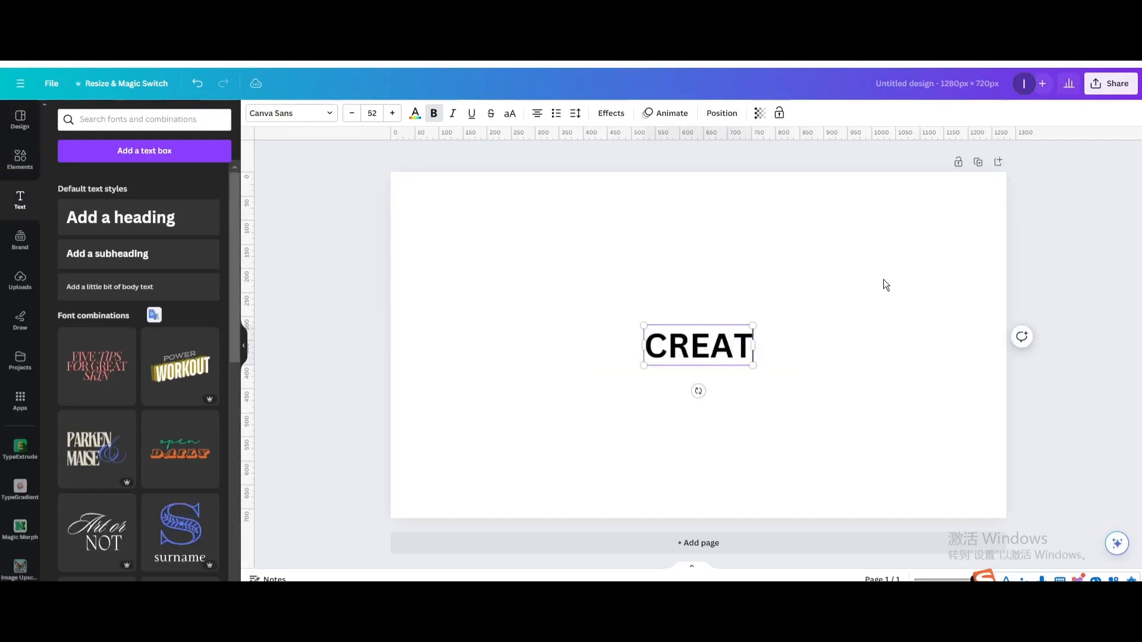
type("IONS")
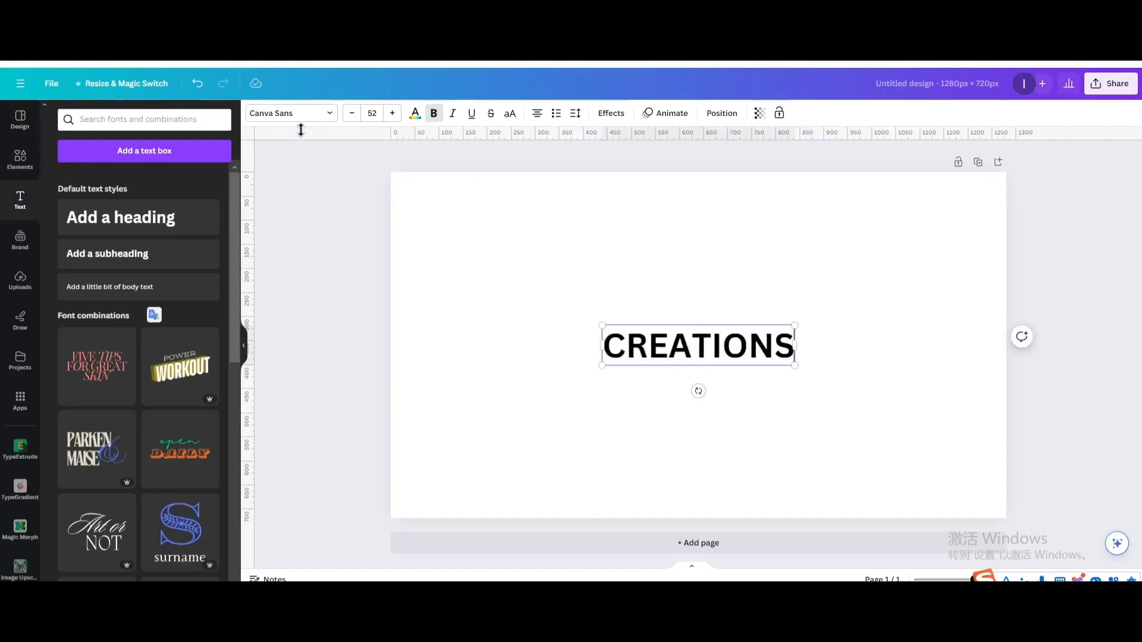
left_click(288, 113)
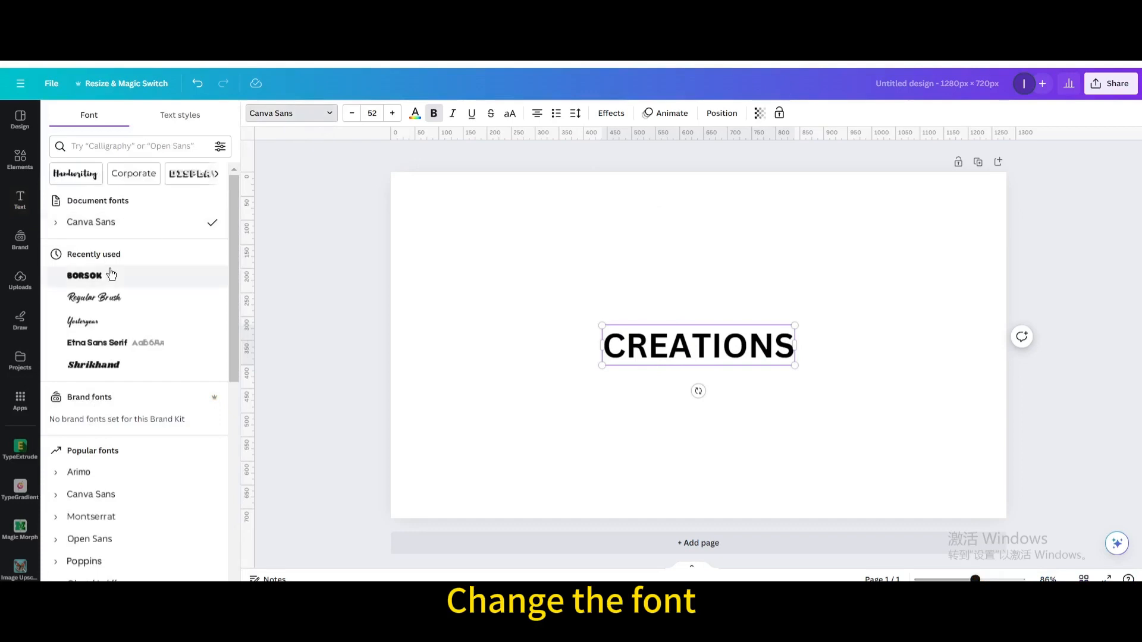
left_click(84, 276)
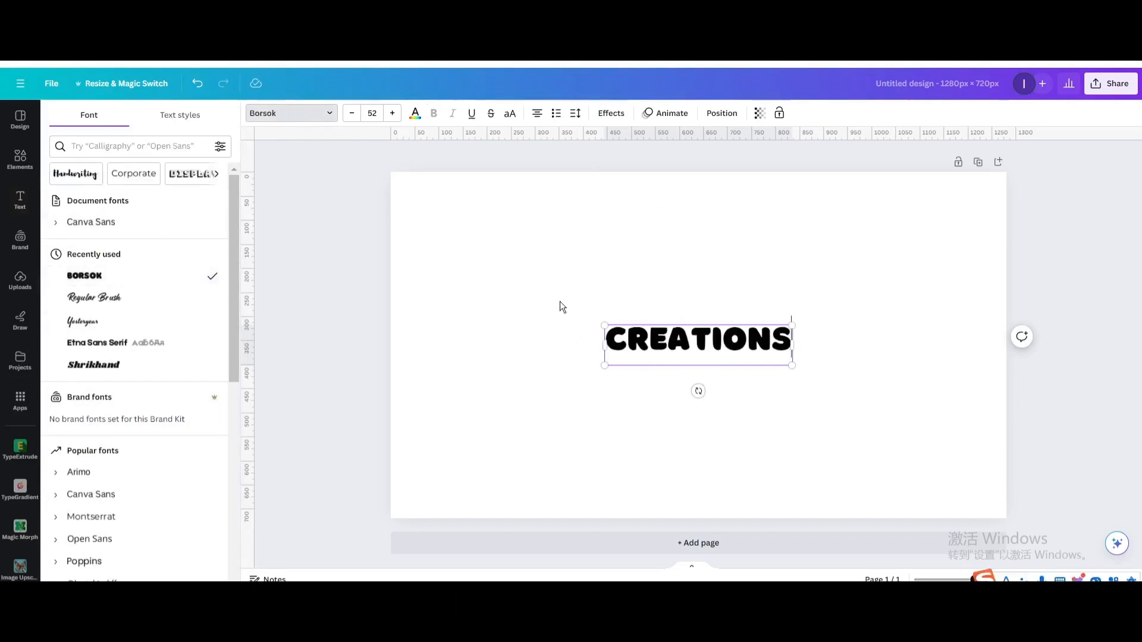
left_click(20, 400)
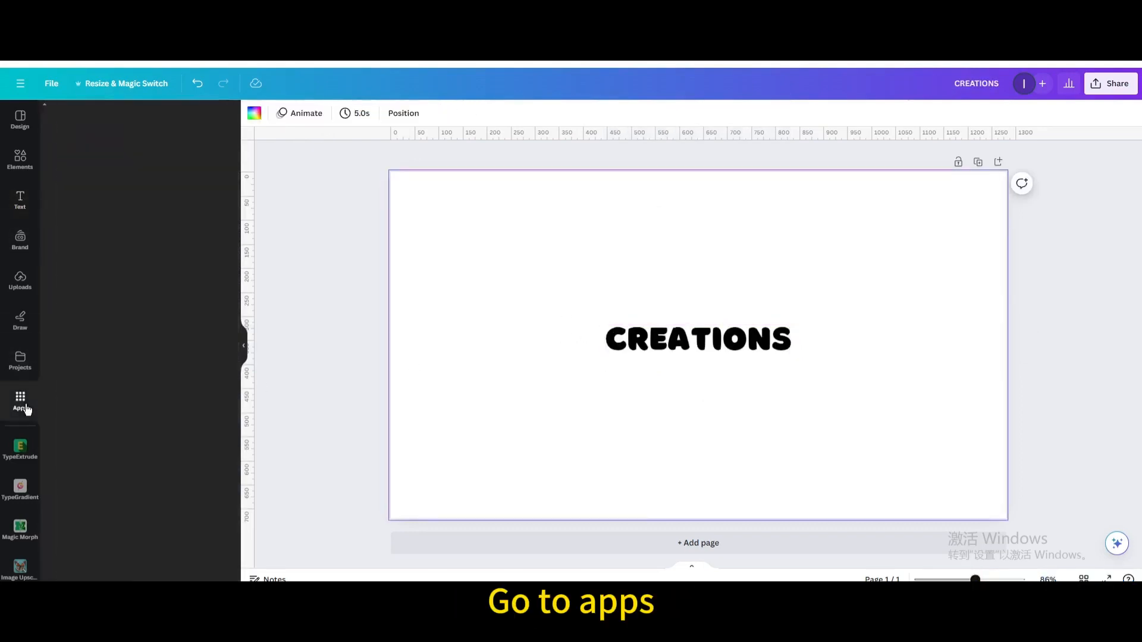
Find and open Magic Morph, then select the CREATIONS heading as its element.
left_click(20, 400)
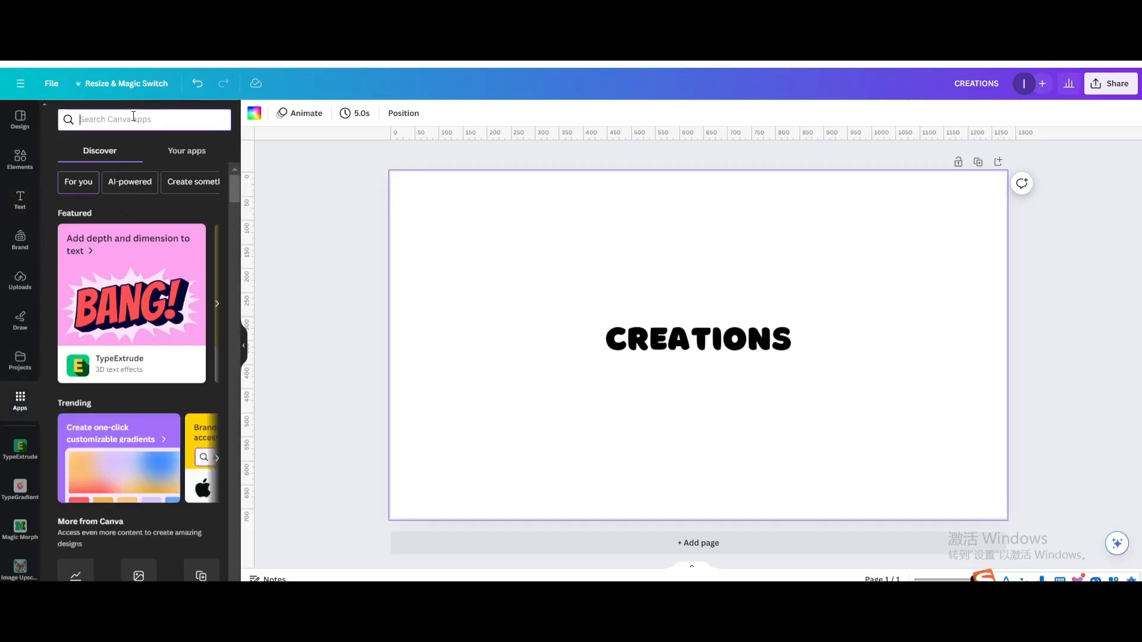
type("MAGIC")
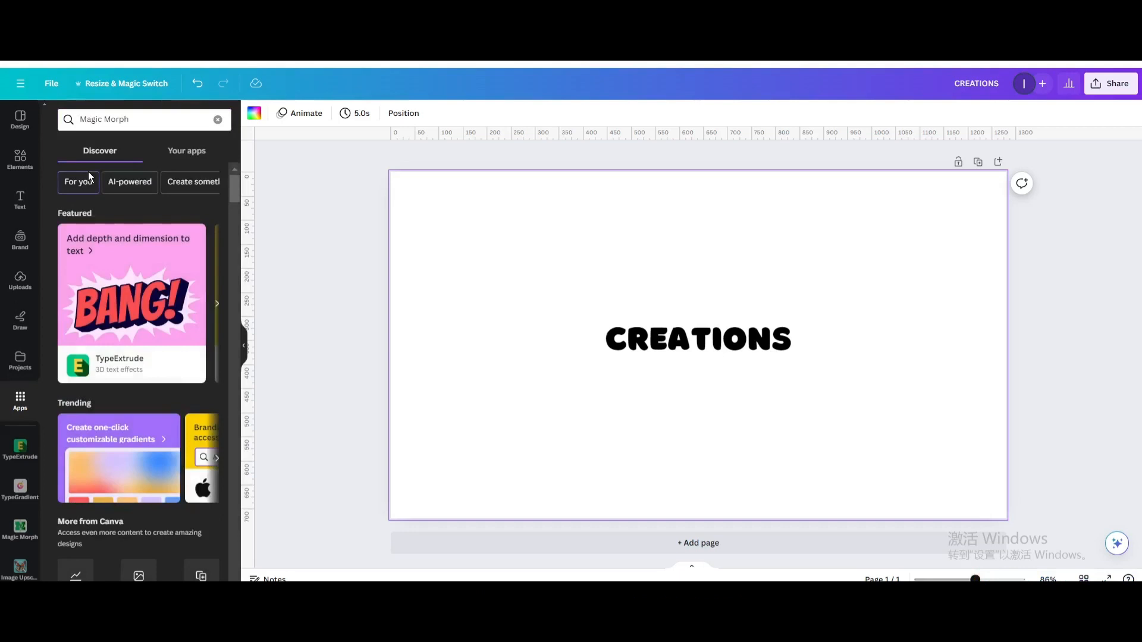
left_click(20, 529)
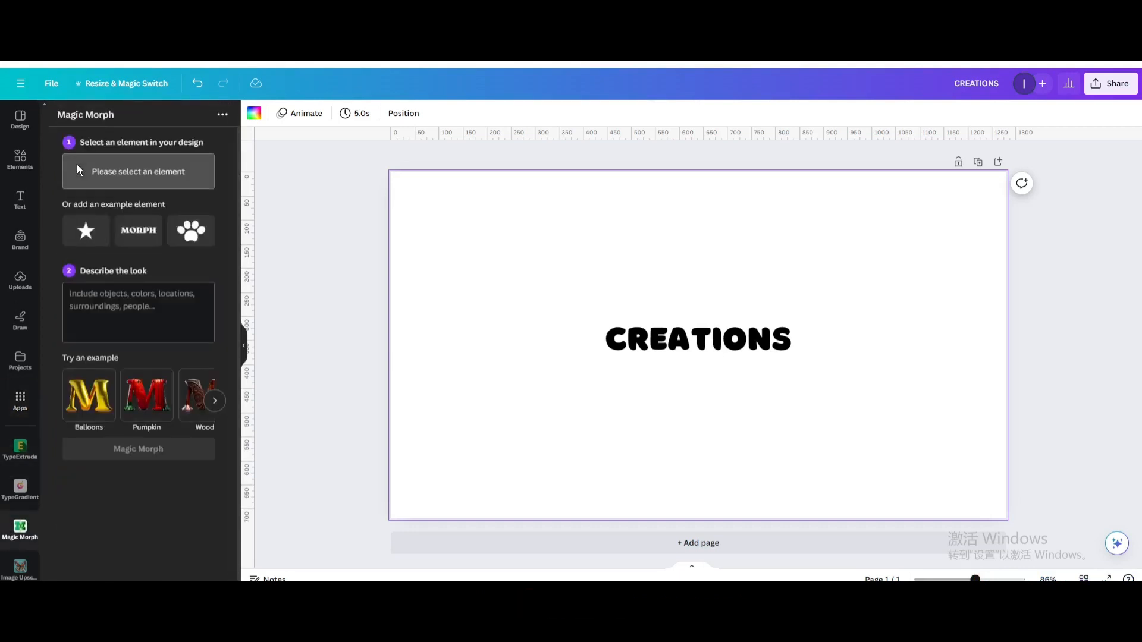
left_click(697, 338)
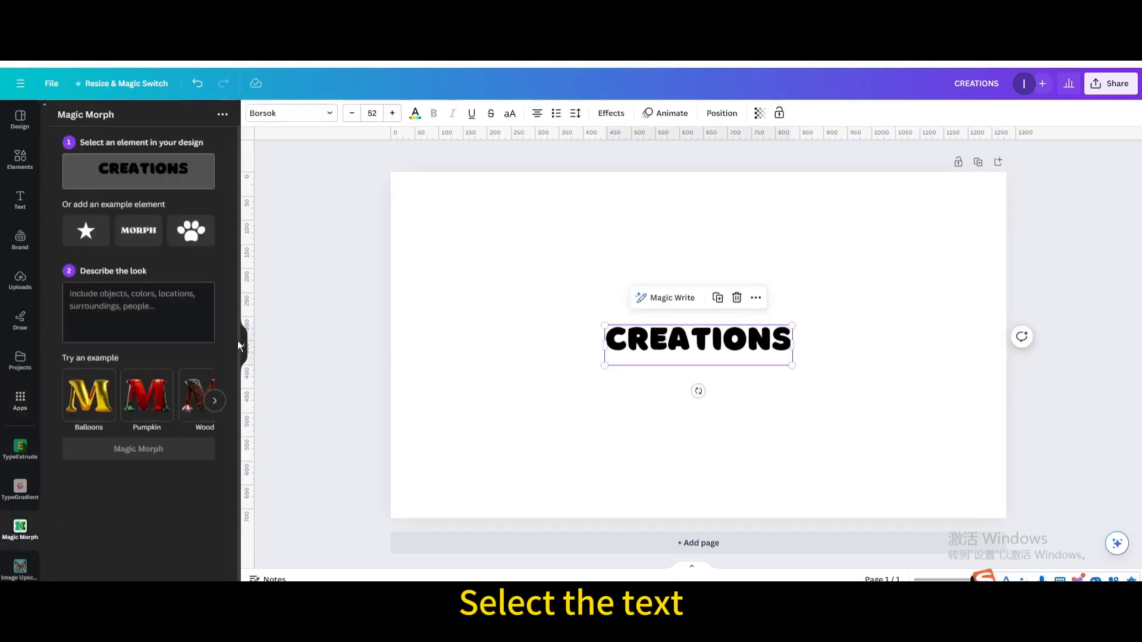
Generate Magic Morph variations of the heading with the prompt 'Inflate ORANGE'.
left_click(137, 312)
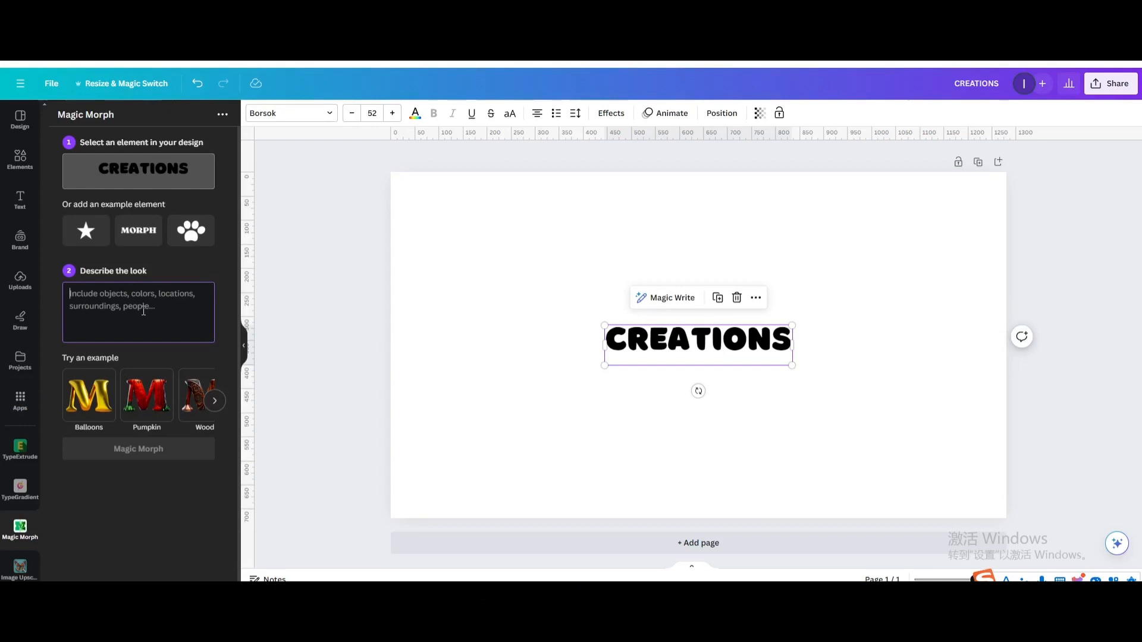
type("Inflate")
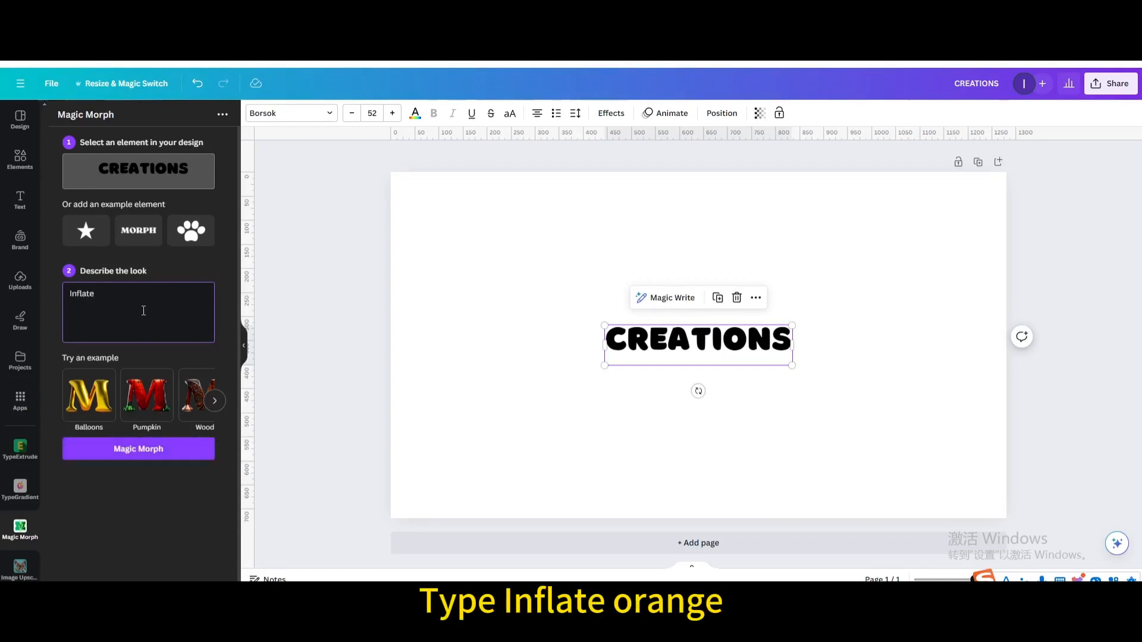
type("ORANGE")
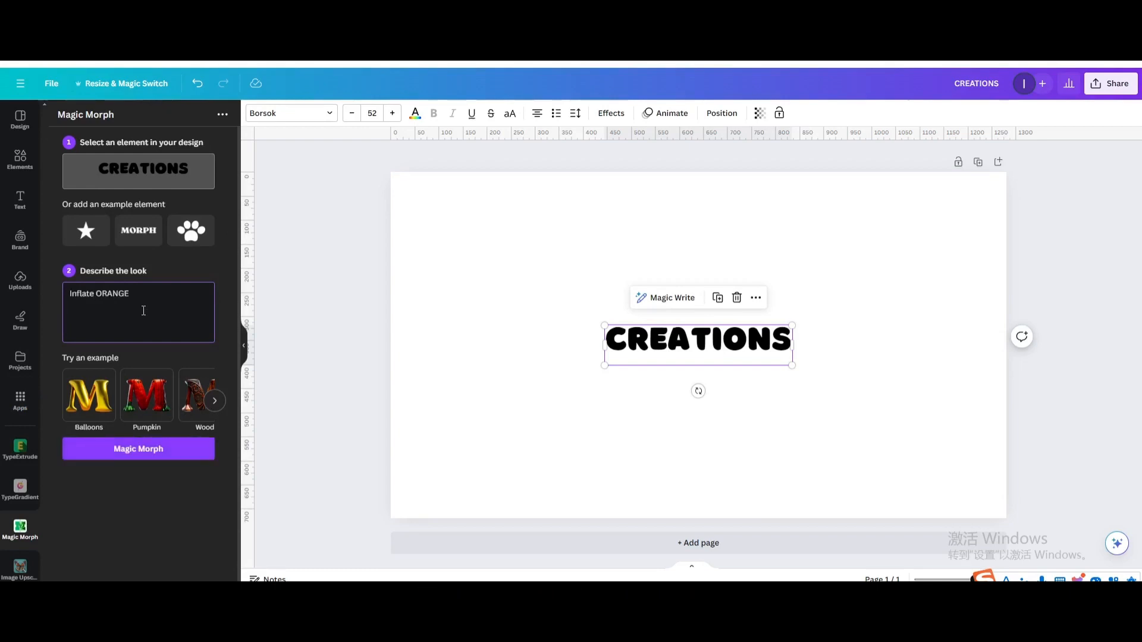
left_click(138, 449)
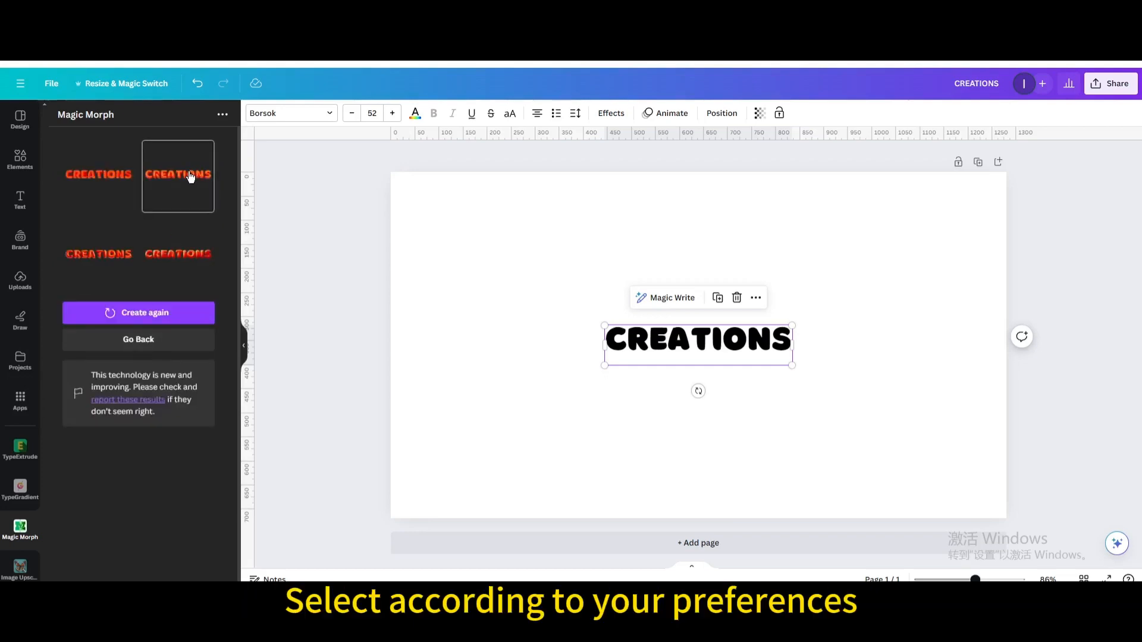
Place orange balloon CREATIONS variations on the page and select the extra text for removal.
left_click(177, 175)
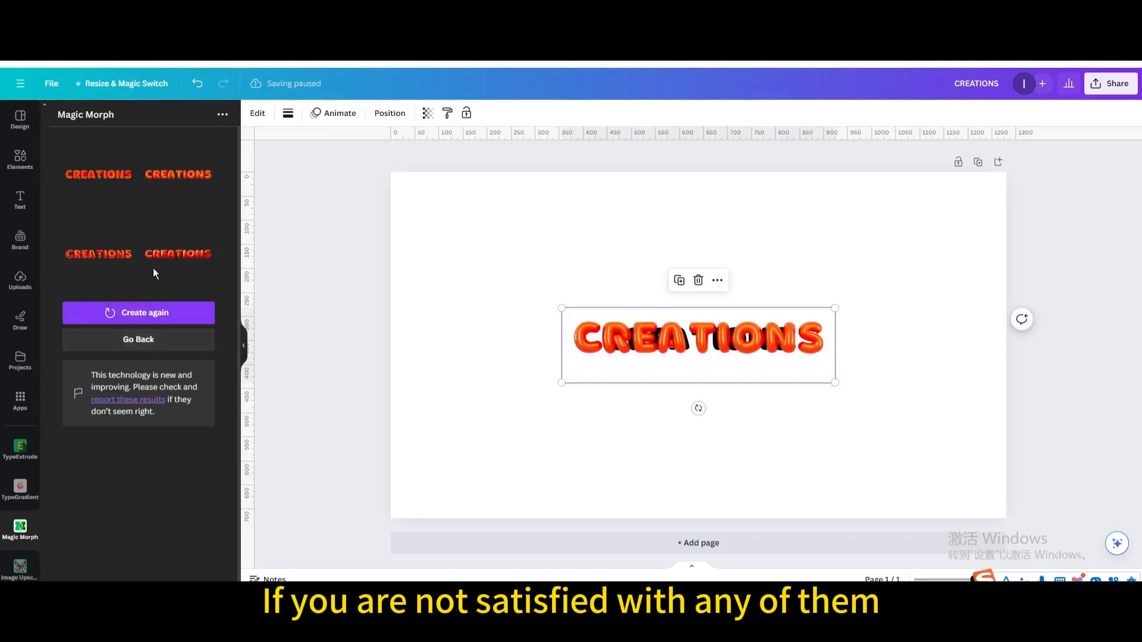
left_click(138, 312)
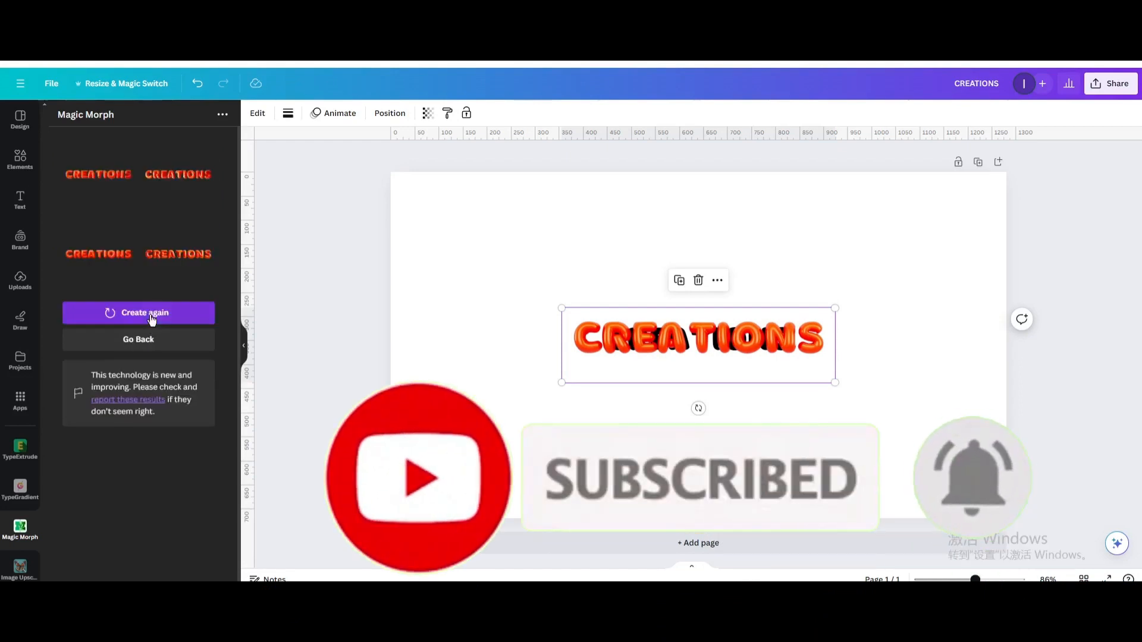
left_click(177, 254)
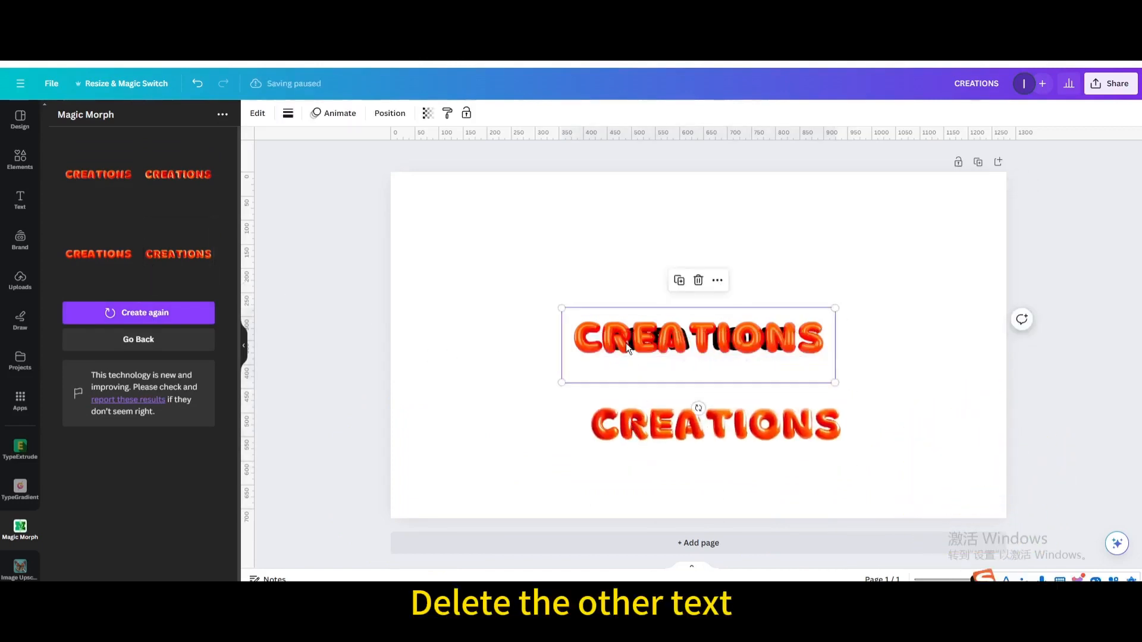
left_click(698, 280)
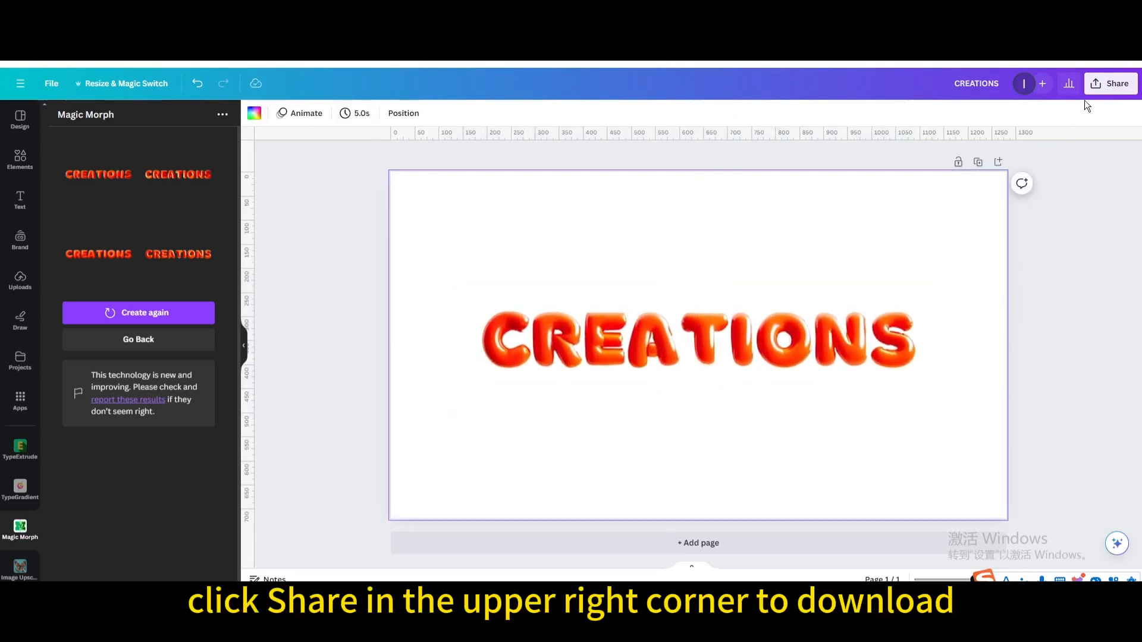
Download the design as a JPG file from the Share menu.
left_click(1109, 84)
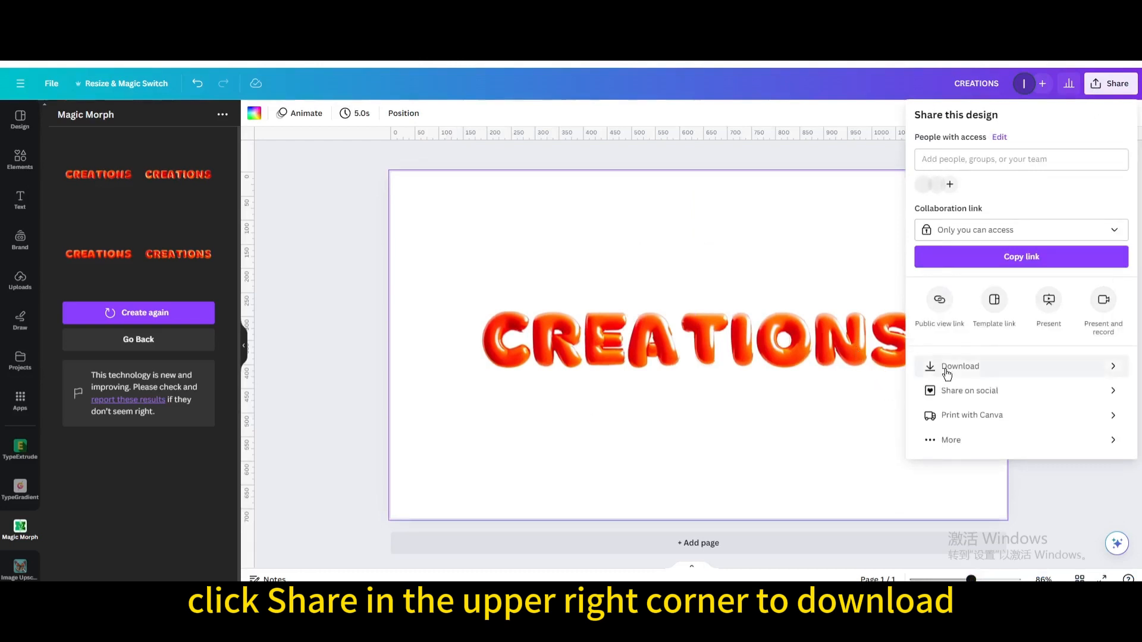
left_click(960, 366)
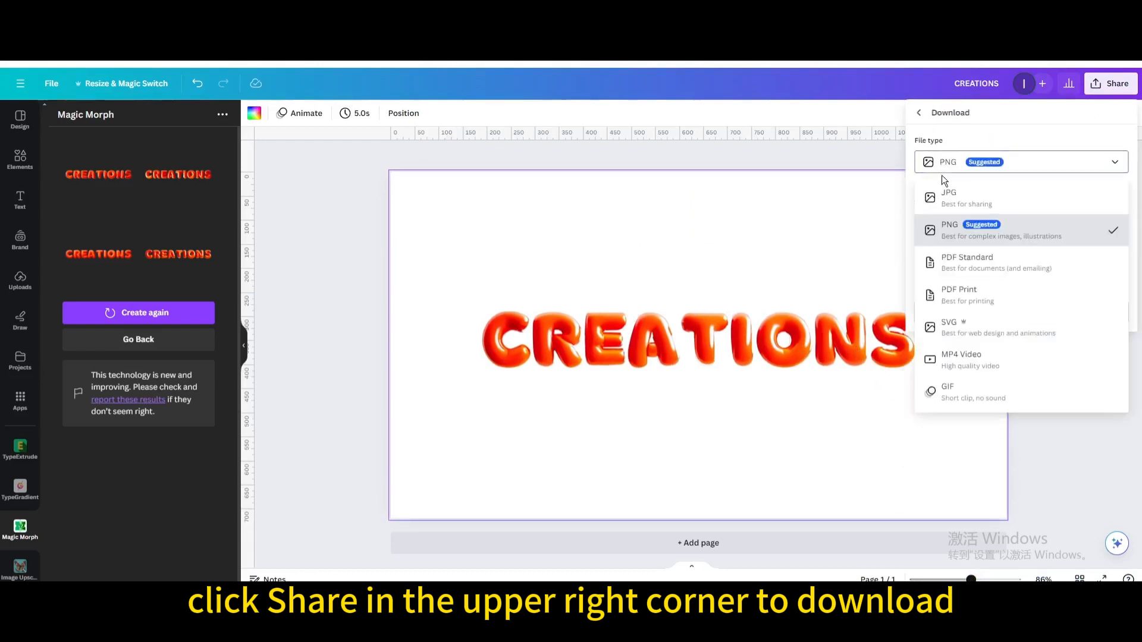
left_click(948, 198)
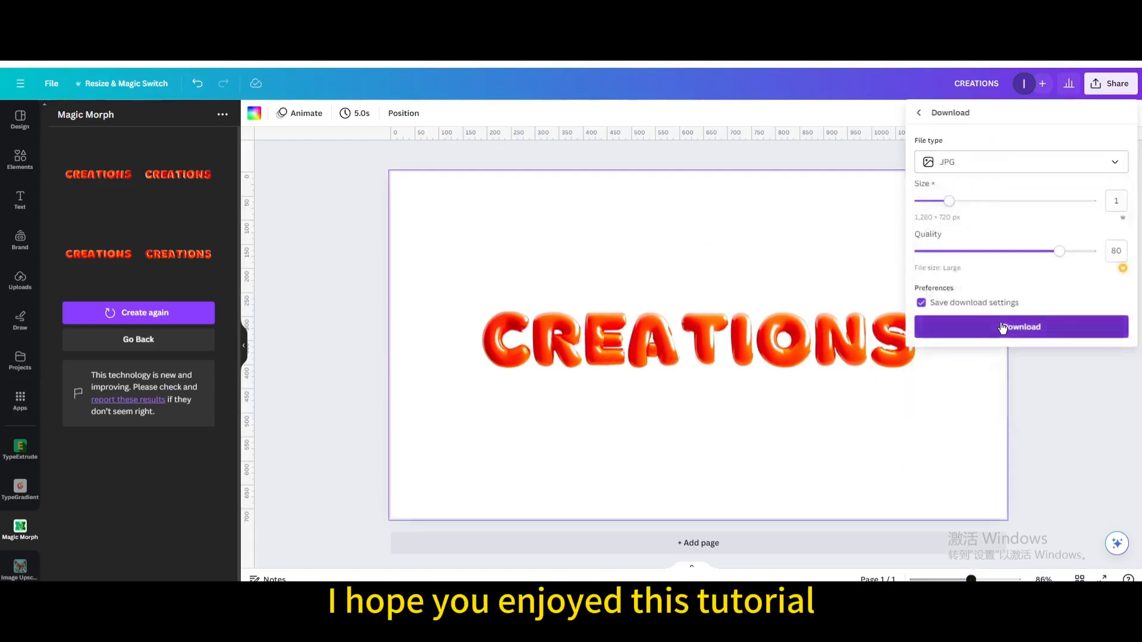
left_click(1021, 327)
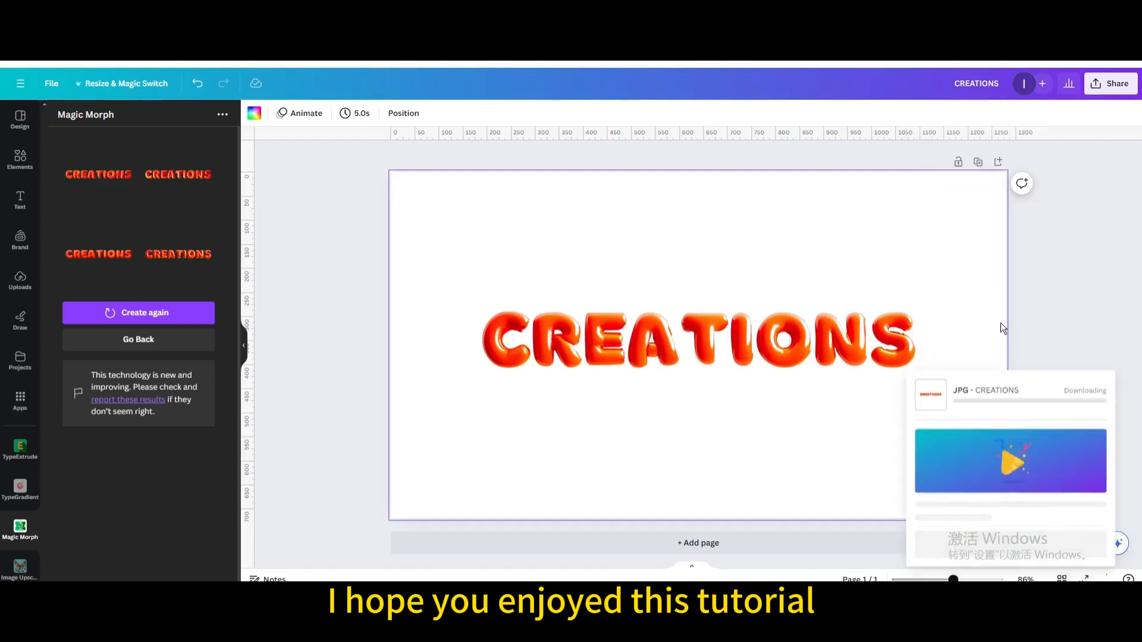